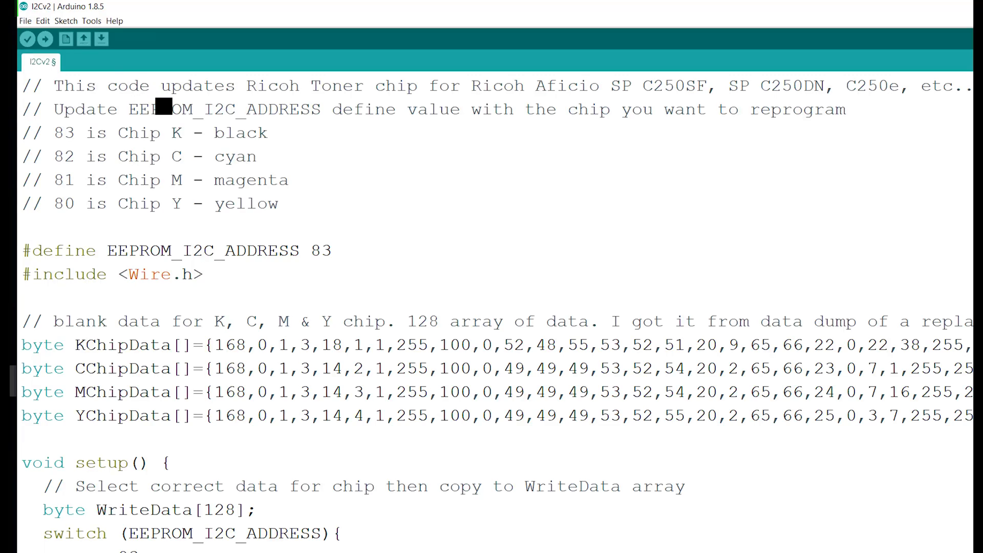
# Edit the chip address value to 80, then reselect it to change it back
pyautogui.click(155, 85)
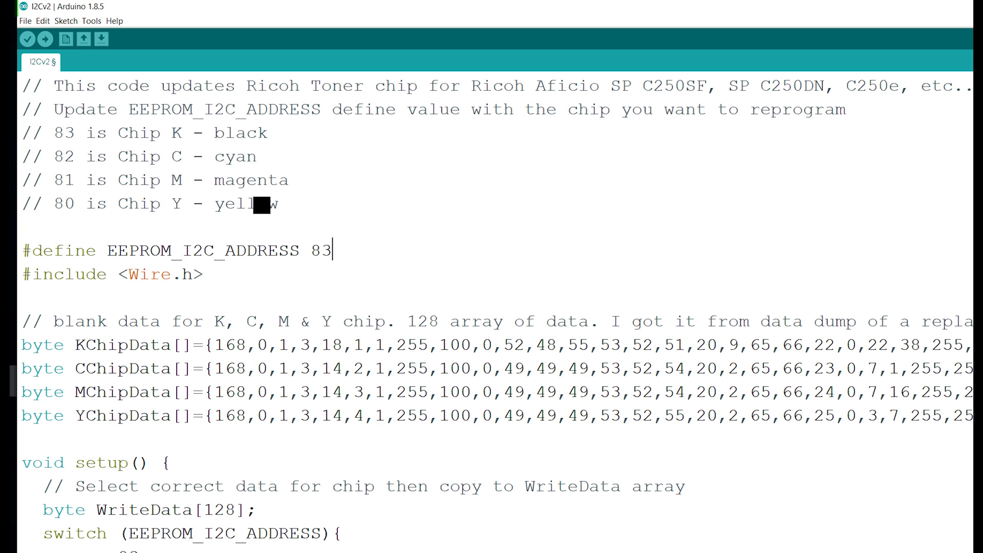
pyautogui.write('80')
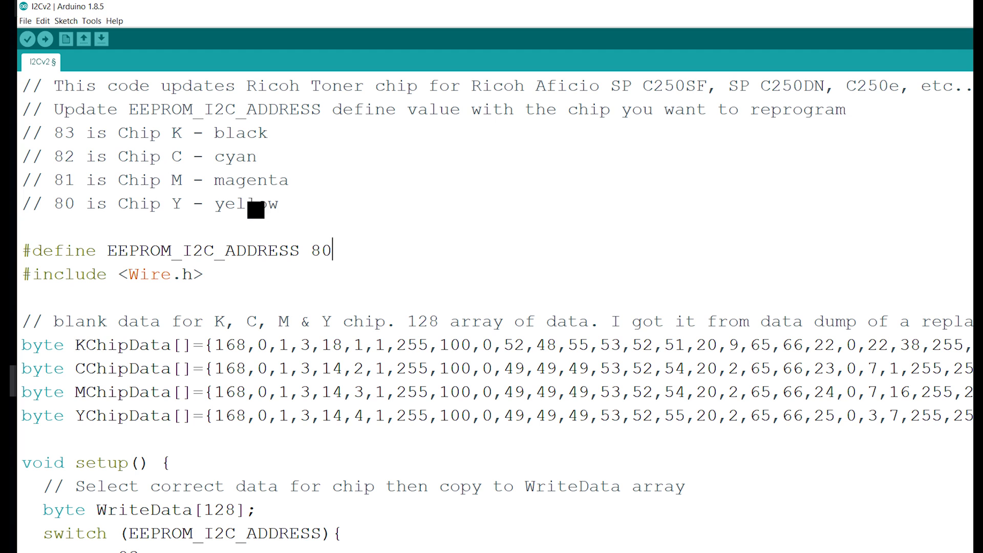
pyautogui.doubleClick(326, 250)
pyautogui.write('3')
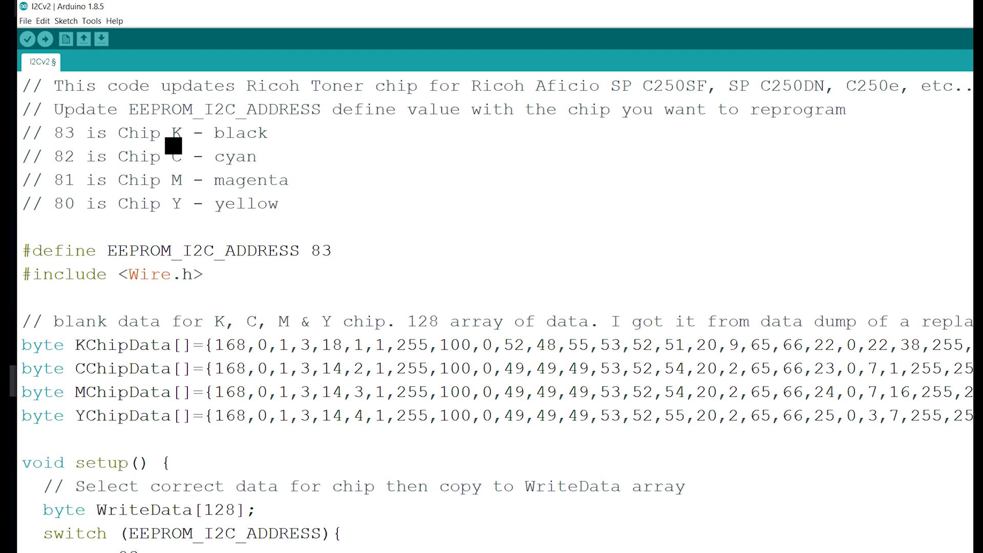
pyautogui.moveTo(228, 219)
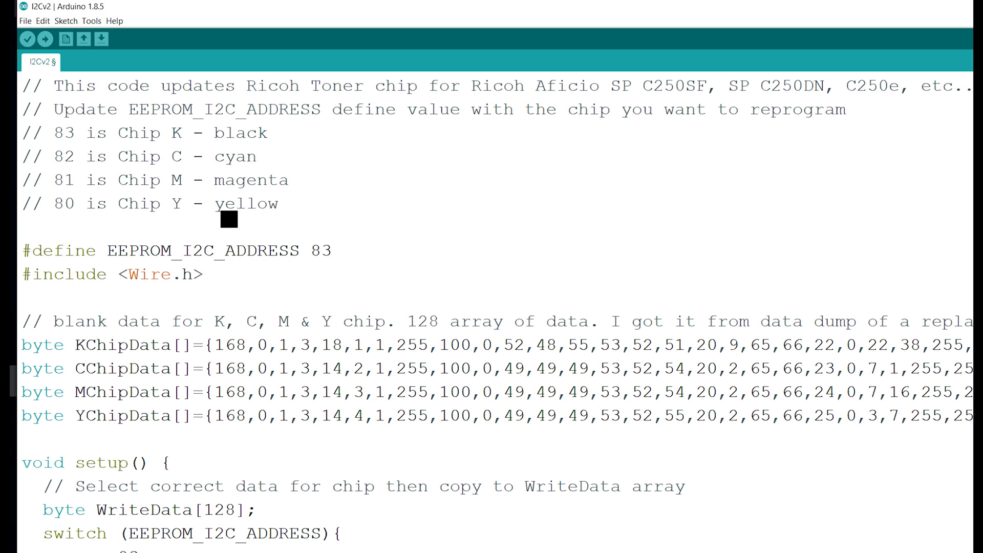
pyautogui.doubleClick(327, 251)
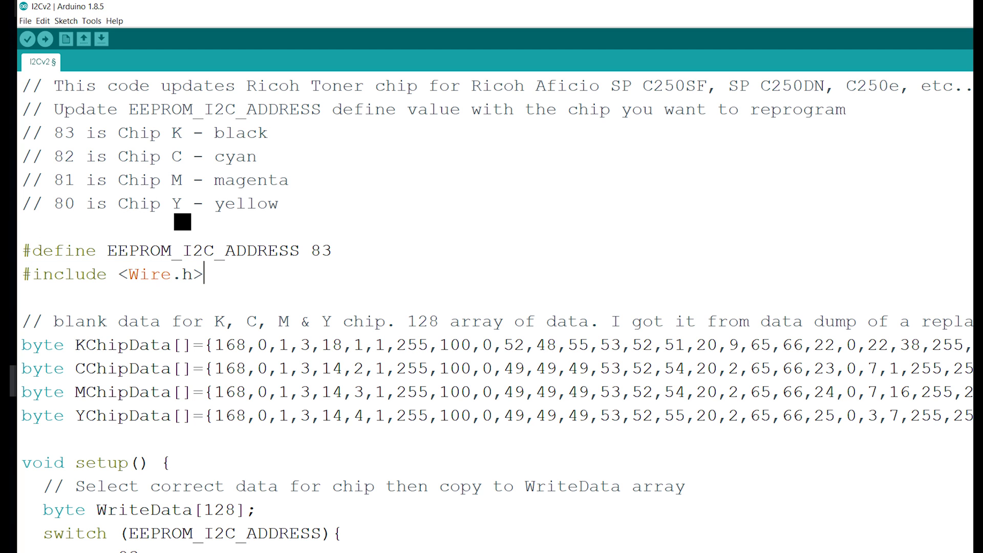
# Highlight the four chip data arrays, KChipData's 18, the address switch and Start prints
pyautogui.doubleClick(149, 274)
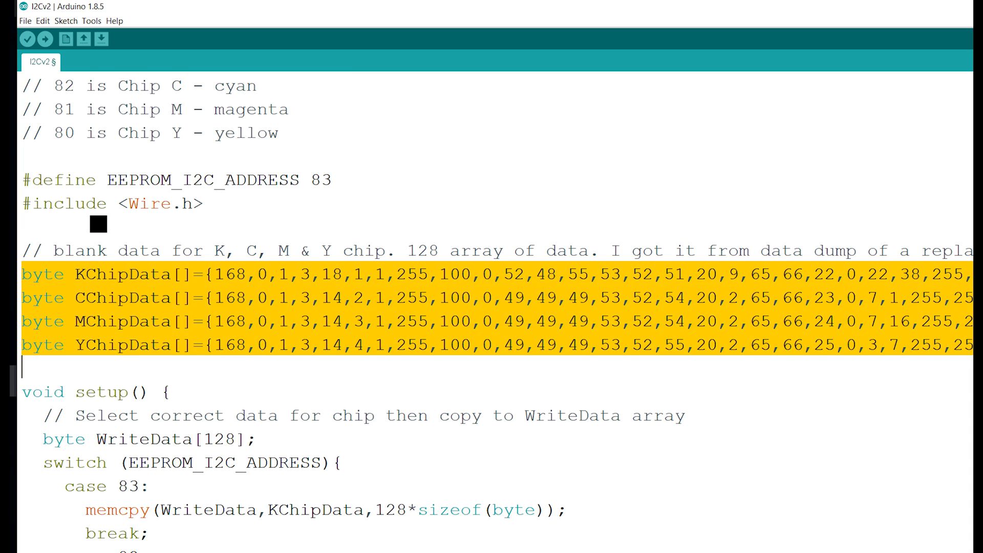
pyautogui.doubleClick(122, 274)
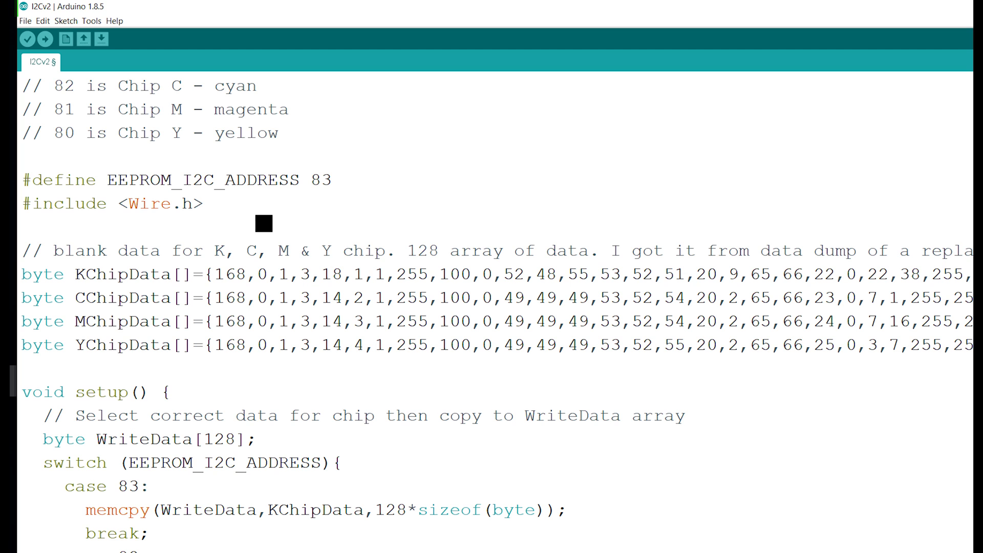
pyautogui.doubleClick(336, 274)
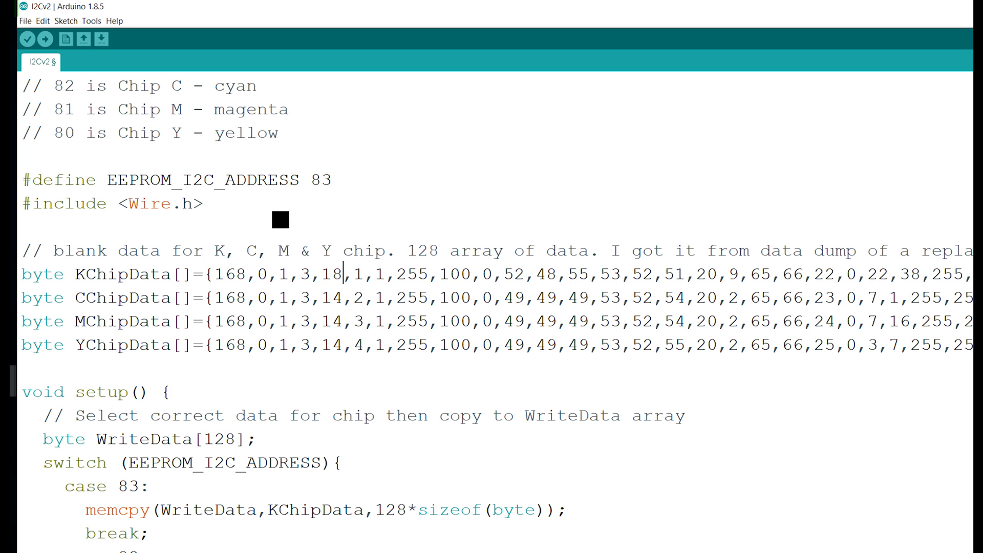
pyautogui.doubleClick(359, 274)
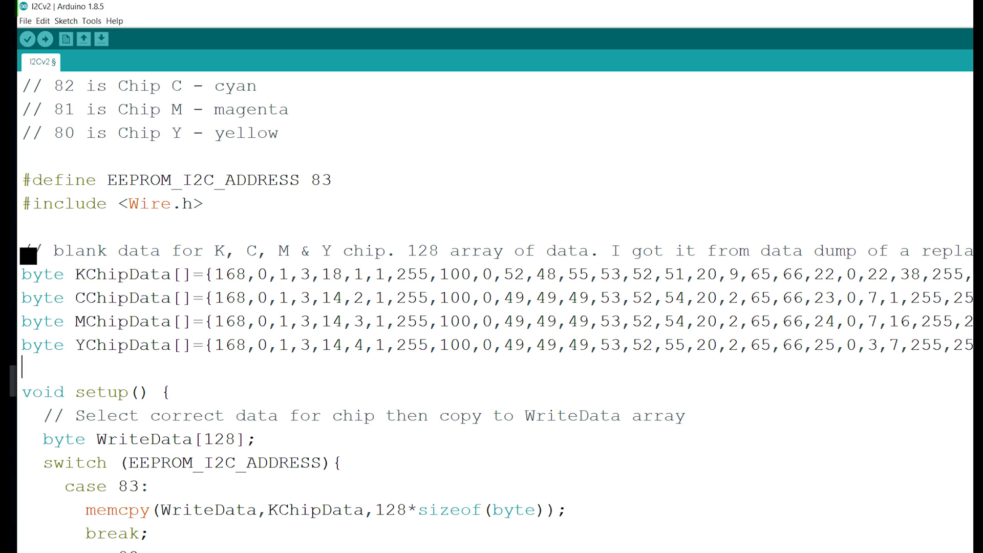
pyautogui.doubleClick(360, 274)
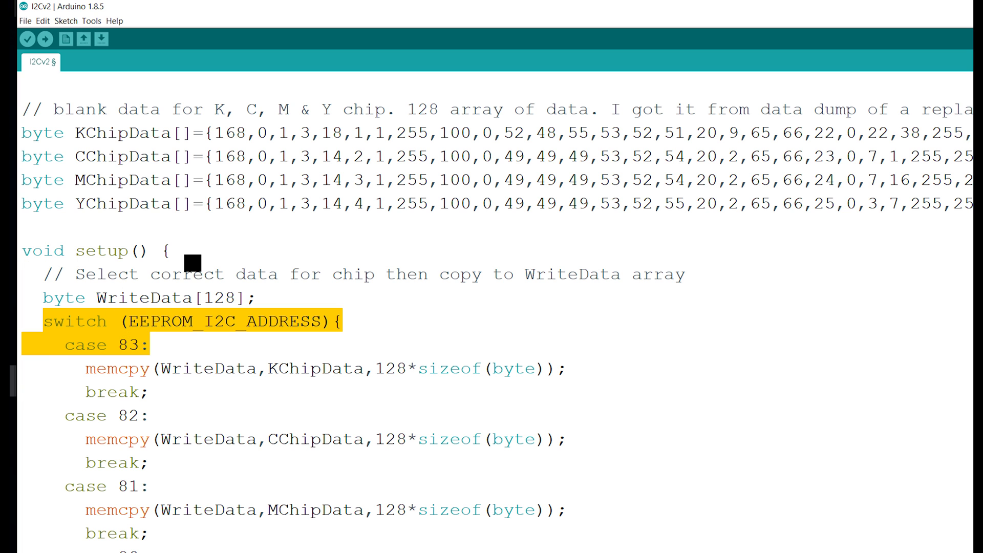
pyautogui.doubleClick(221, 321)
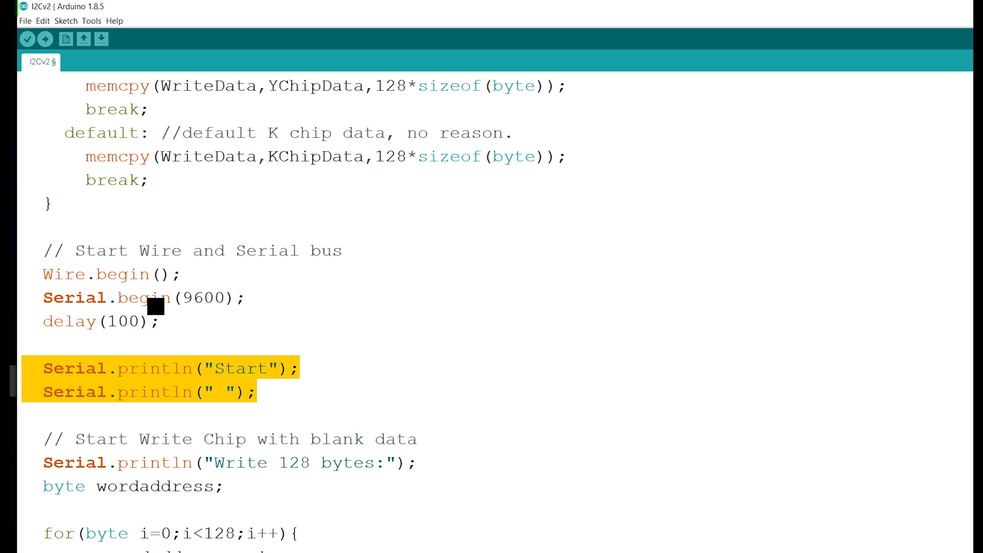
# Walk through i2cwrite: its name, data parameter, beginTransmission call and byte cast
pyautogui.scroll(-3)
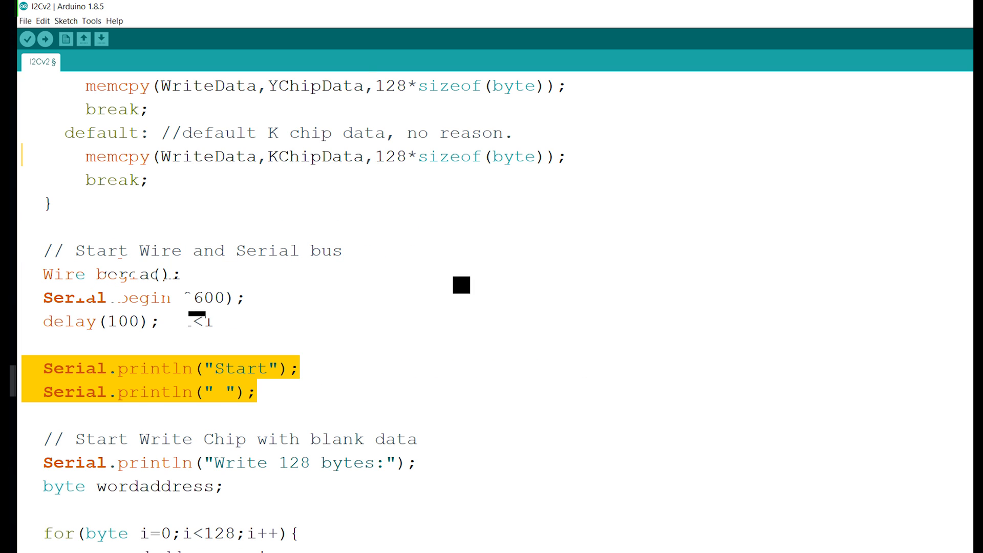
pyautogui.scroll(-3)
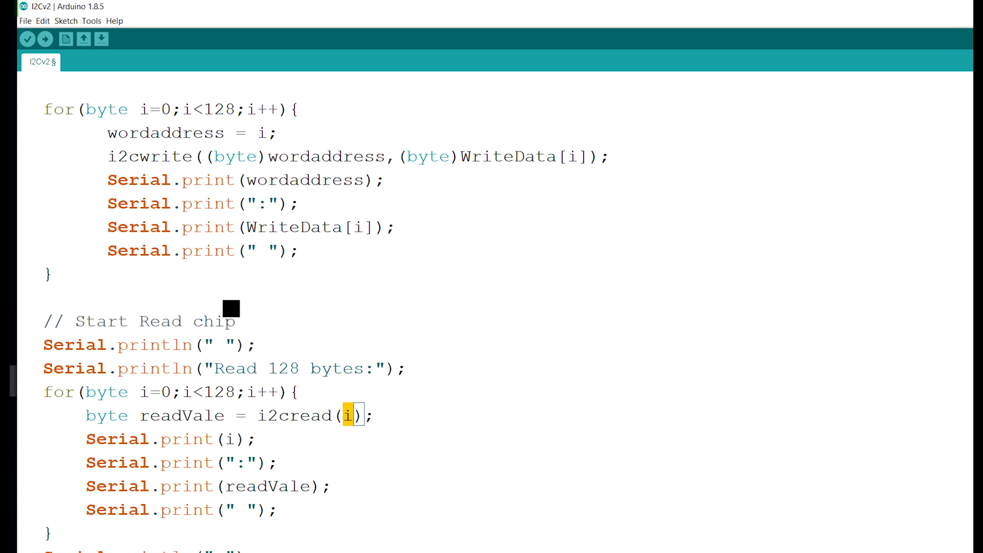
pyautogui.scroll(-3)
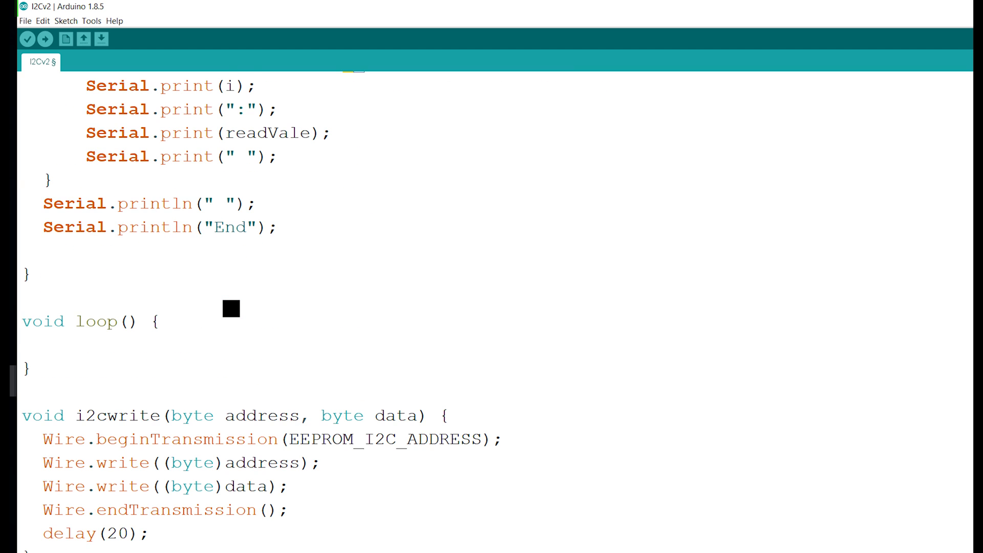
pyautogui.scroll(-3)
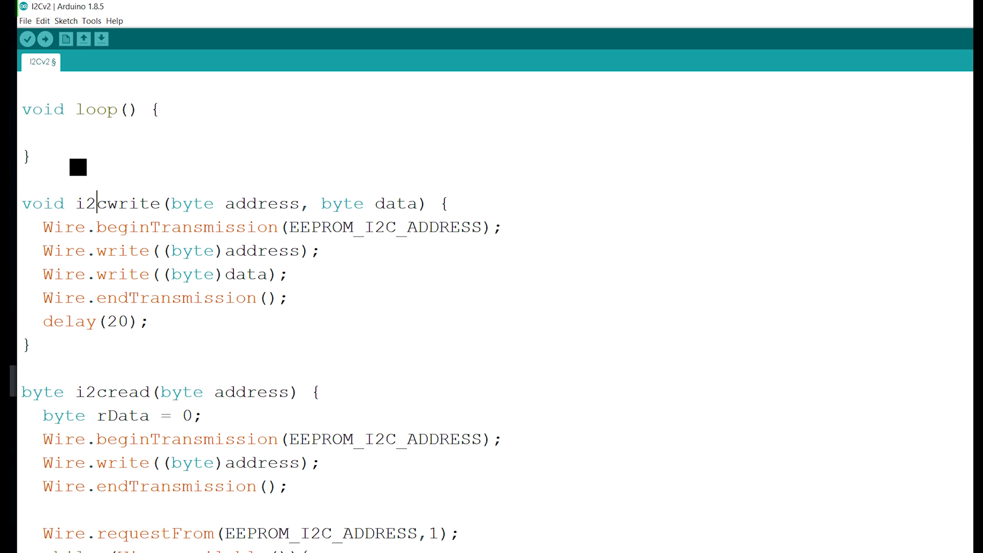
pyautogui.doubleClick(117, 203)
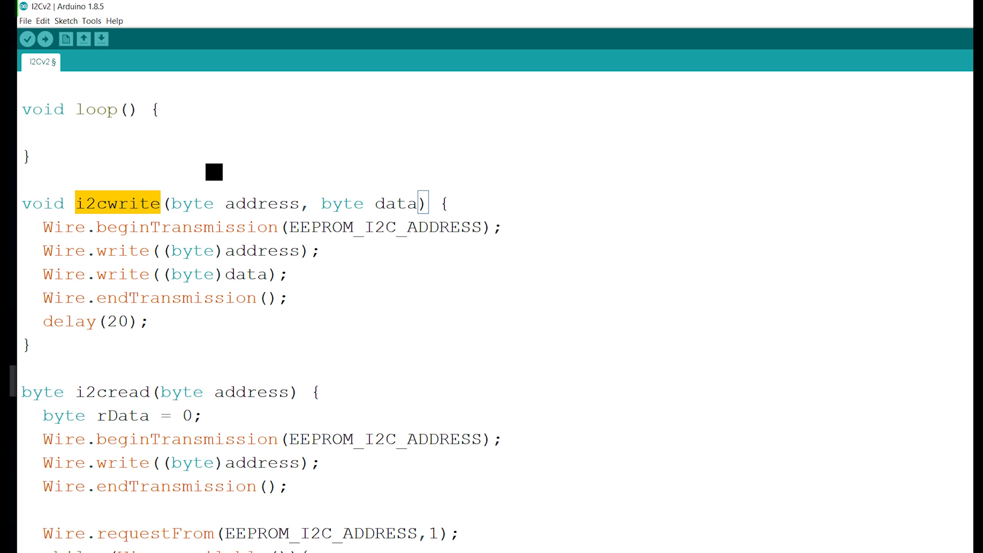
pyautogui.doubleClick(261, 203)
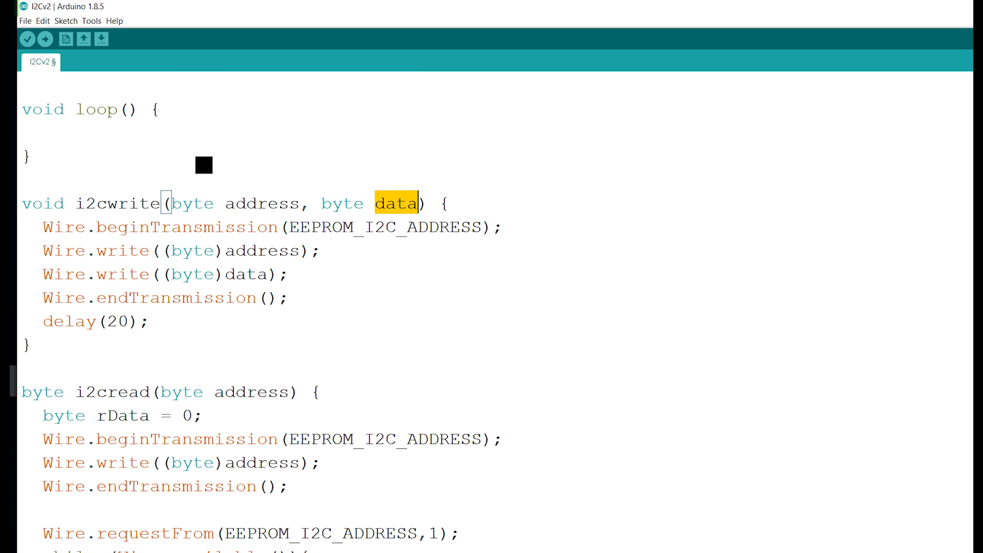
pyautogui.doubleClick(262, 203)
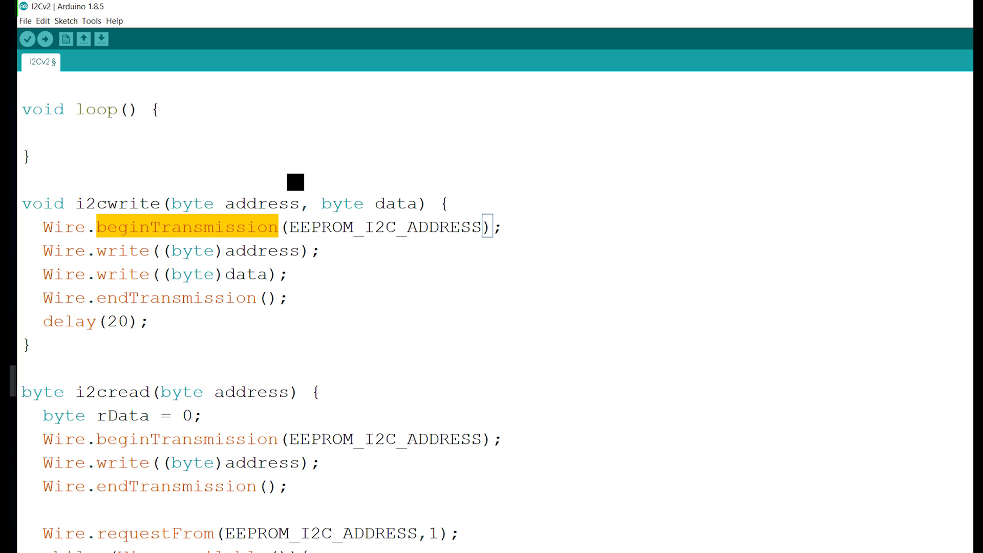
pyautogui.doubleClick(382, 227)
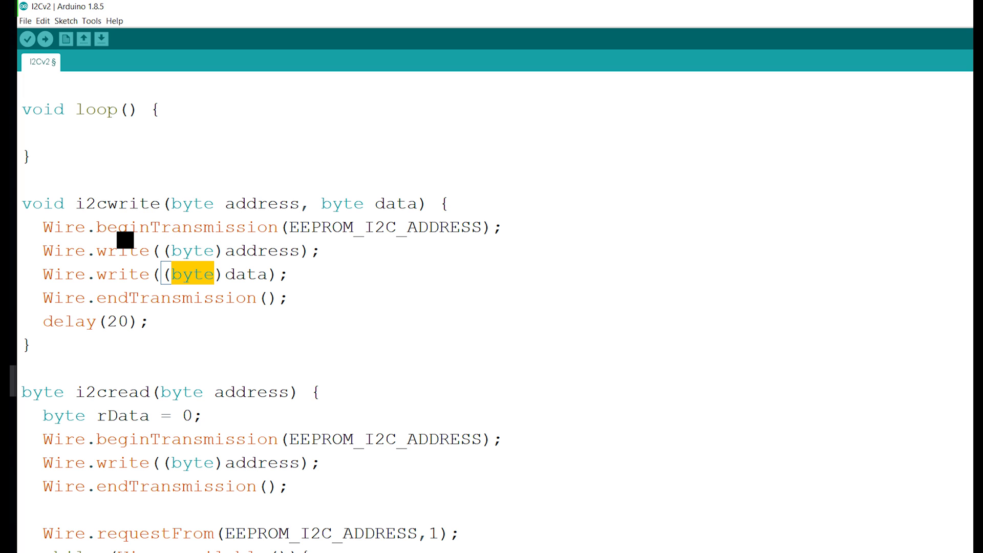
# Point out the i2cread address argument, then upload the sketch to the Arduino Uno
pyautogui.doubleClick(174, 298)
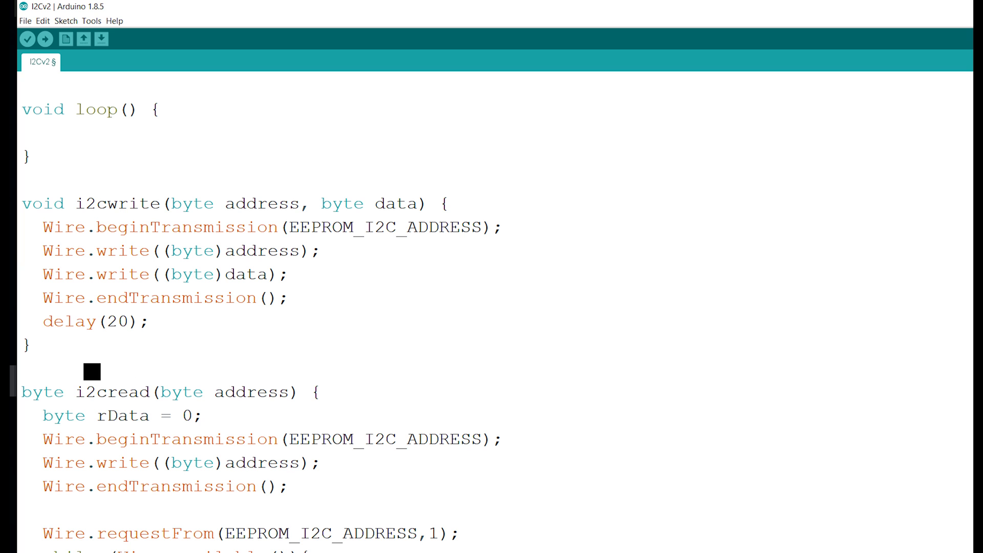
pyautogui.doubleClick(382, 440)
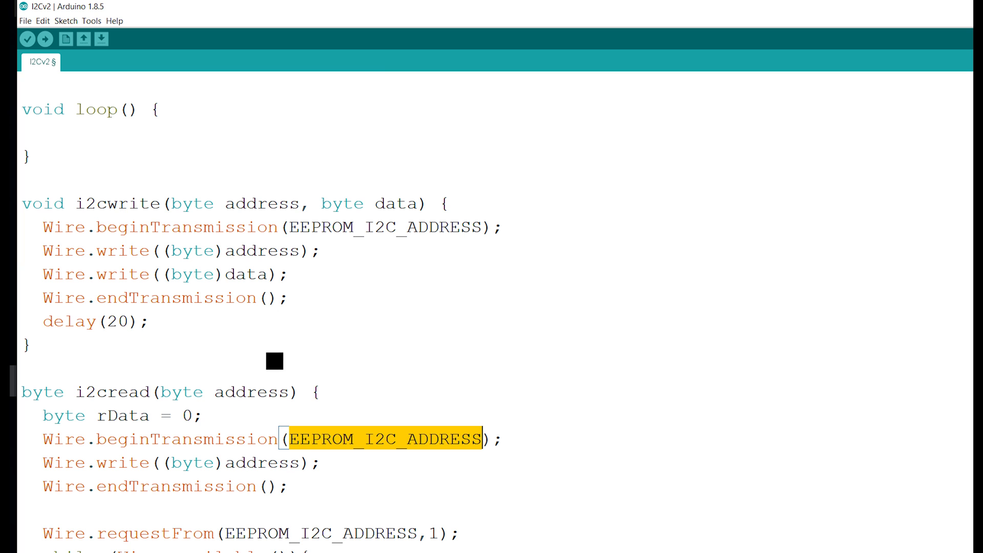
pyautogui.doubleClick(194, 462)
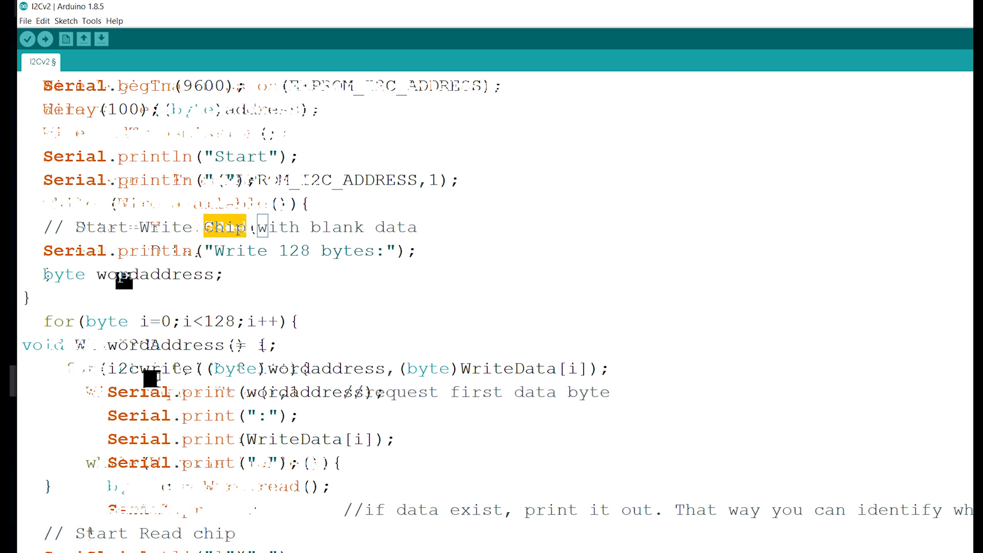
pyautogui.click(531, 35)
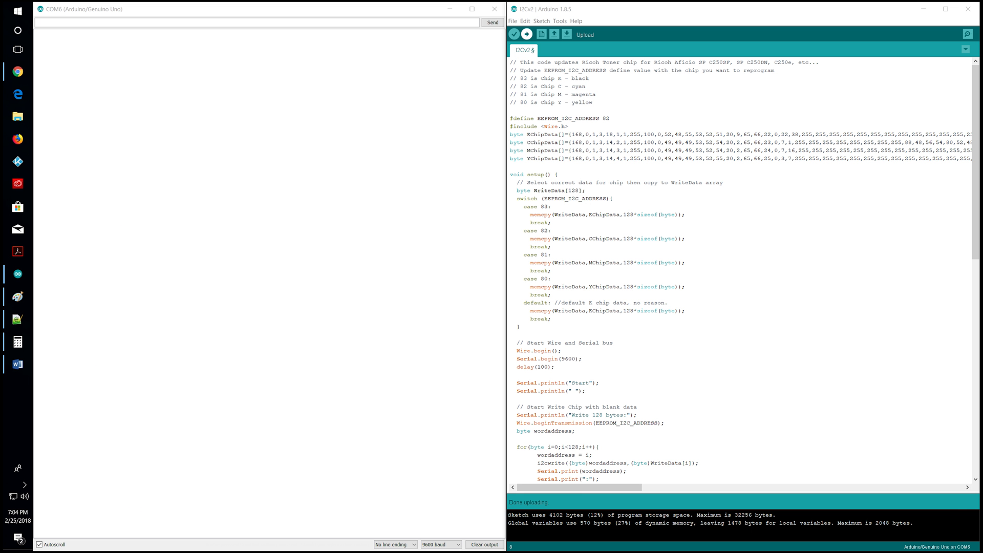